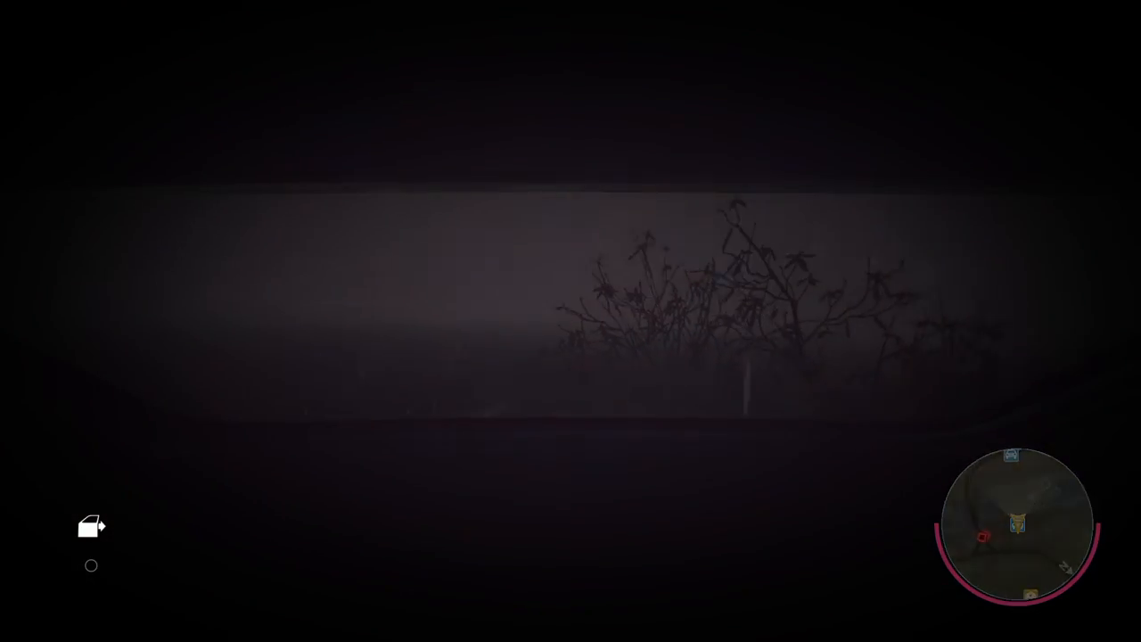
pyautogui.moveTo(571, 321)
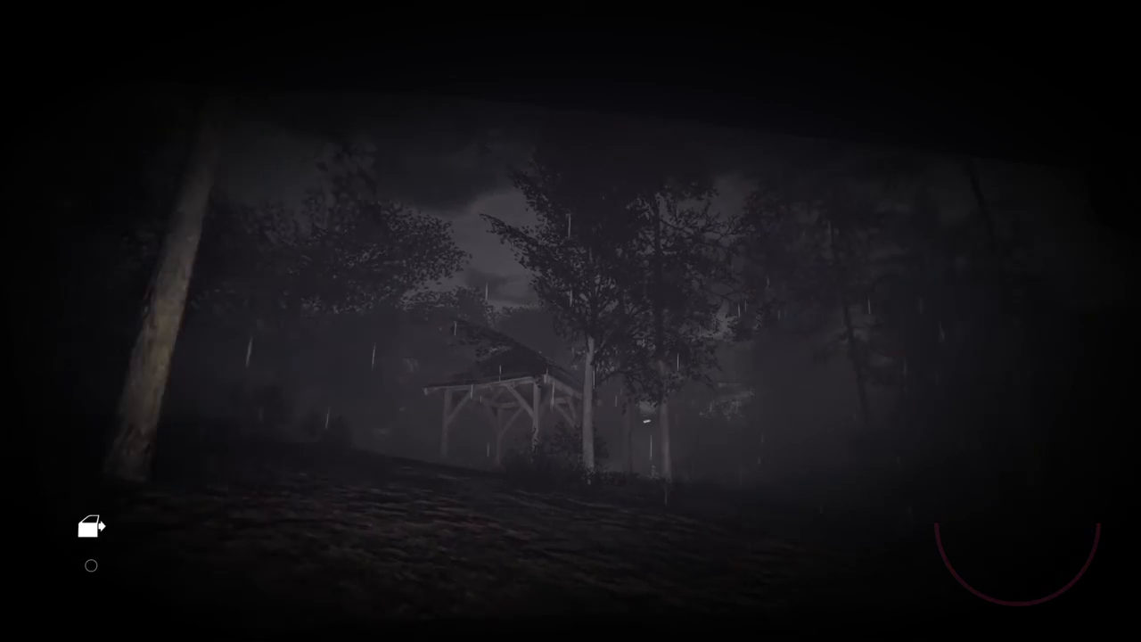